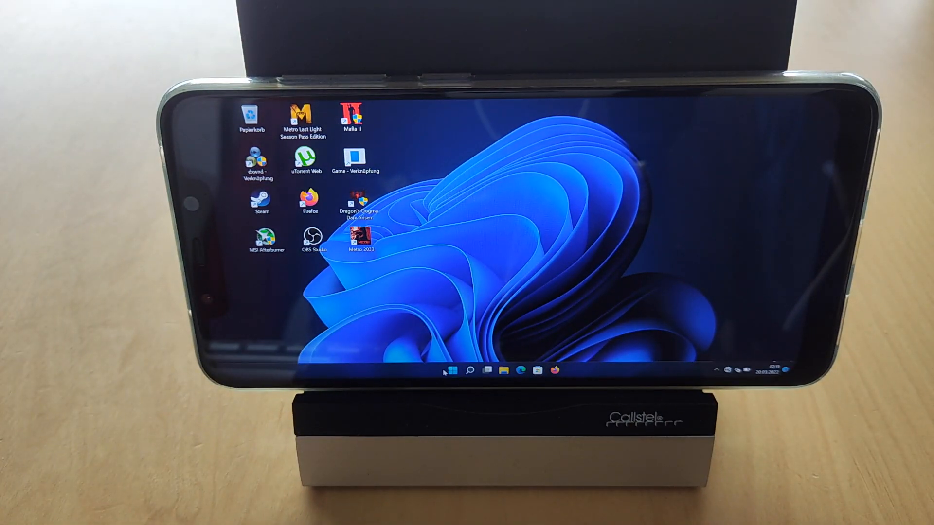
Open the System Info page showing the Snapdragon 845, 8 GB RAM and Windows 11 Pro
left_click(451, 371)
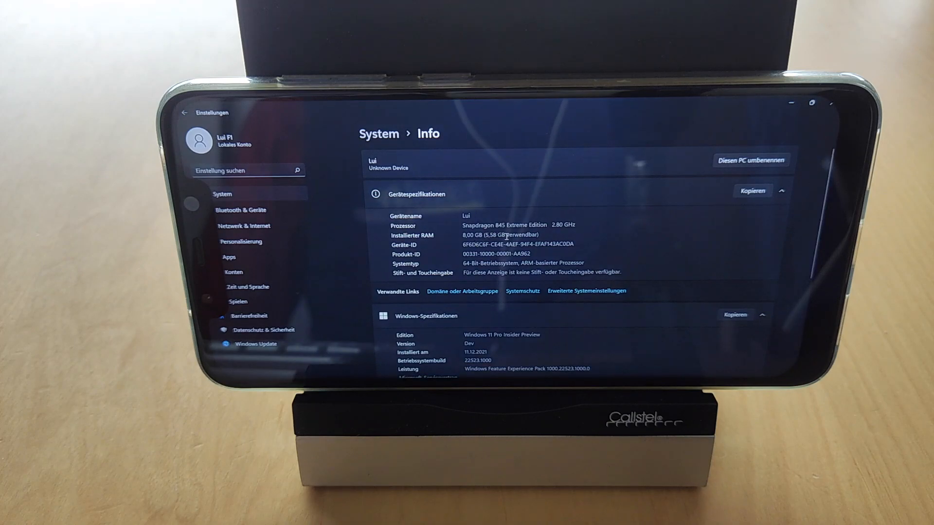
double_click(503, 225)
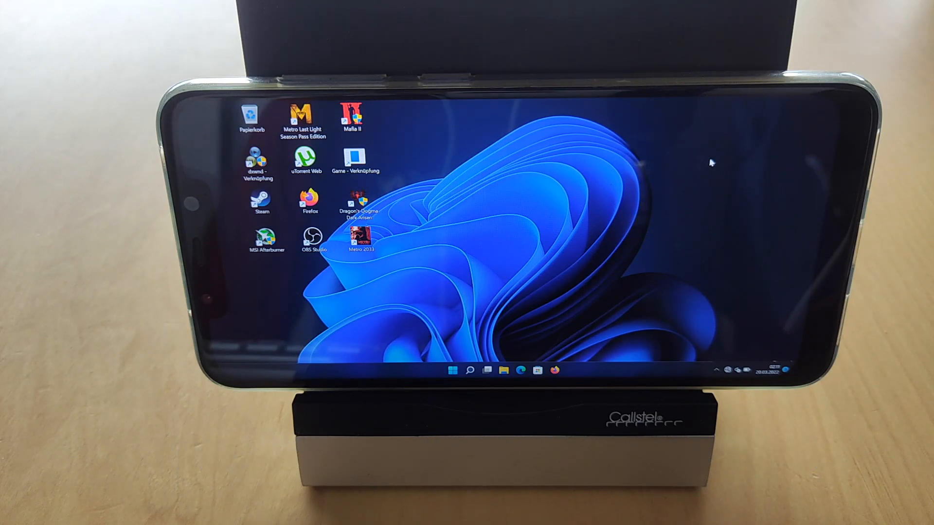
mouse_move(533, 229)
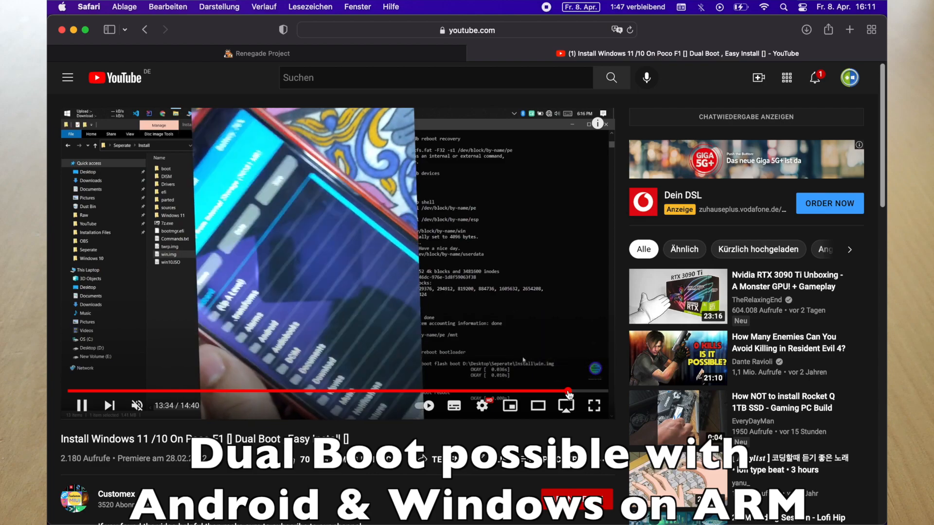
left_click(578, 392)
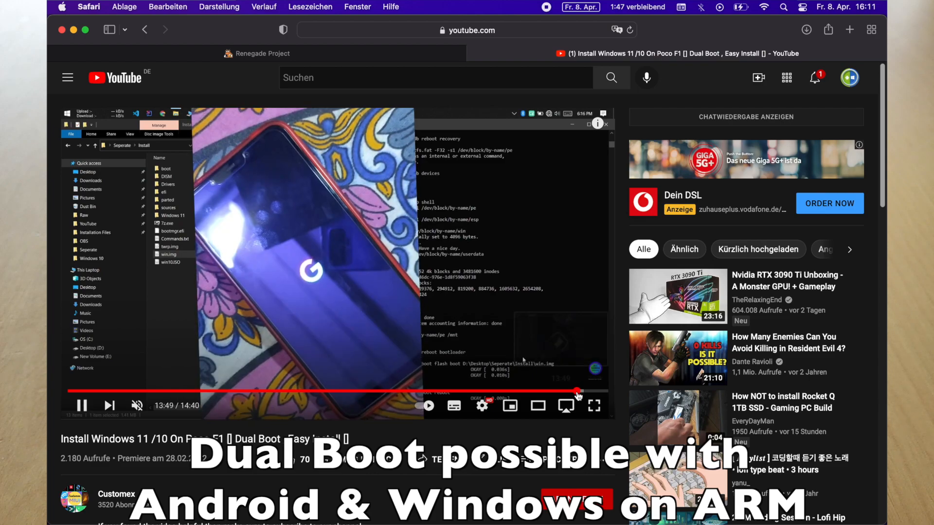
left_click(582, 392)
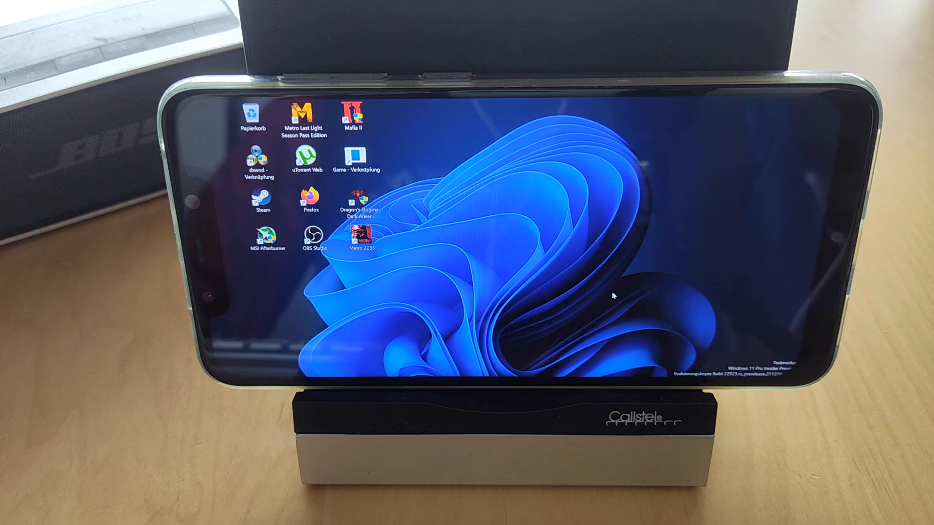
mouse_move(510, 213)
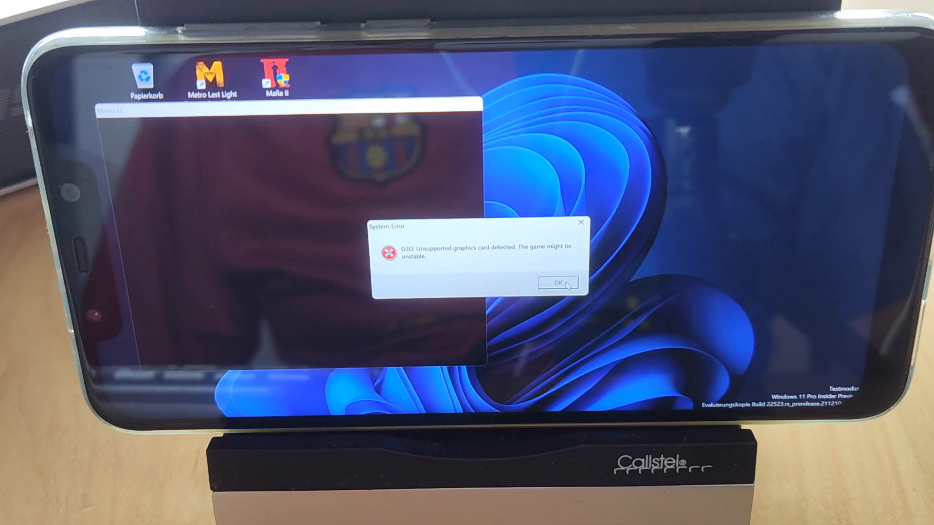
Dismiss the D3D unsupported graphics card warning so the Metro game loads full screen
left_click(557, 283)
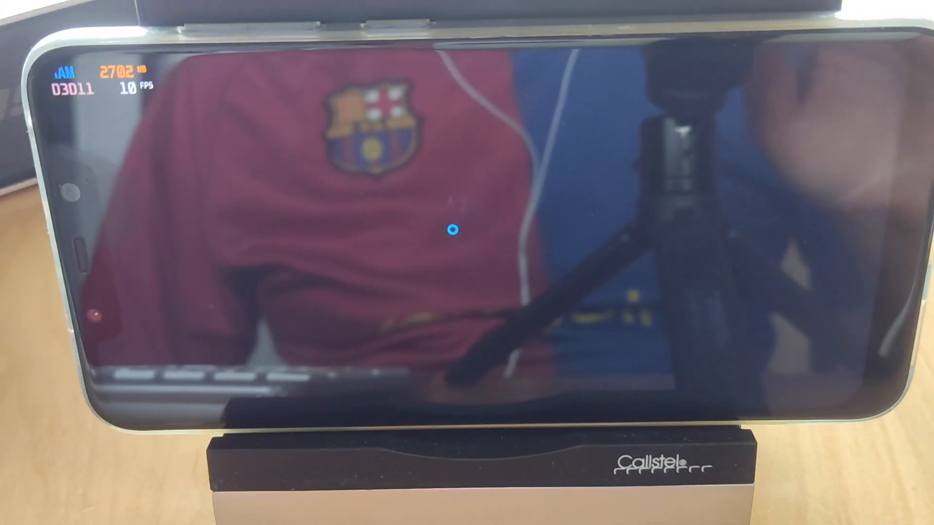